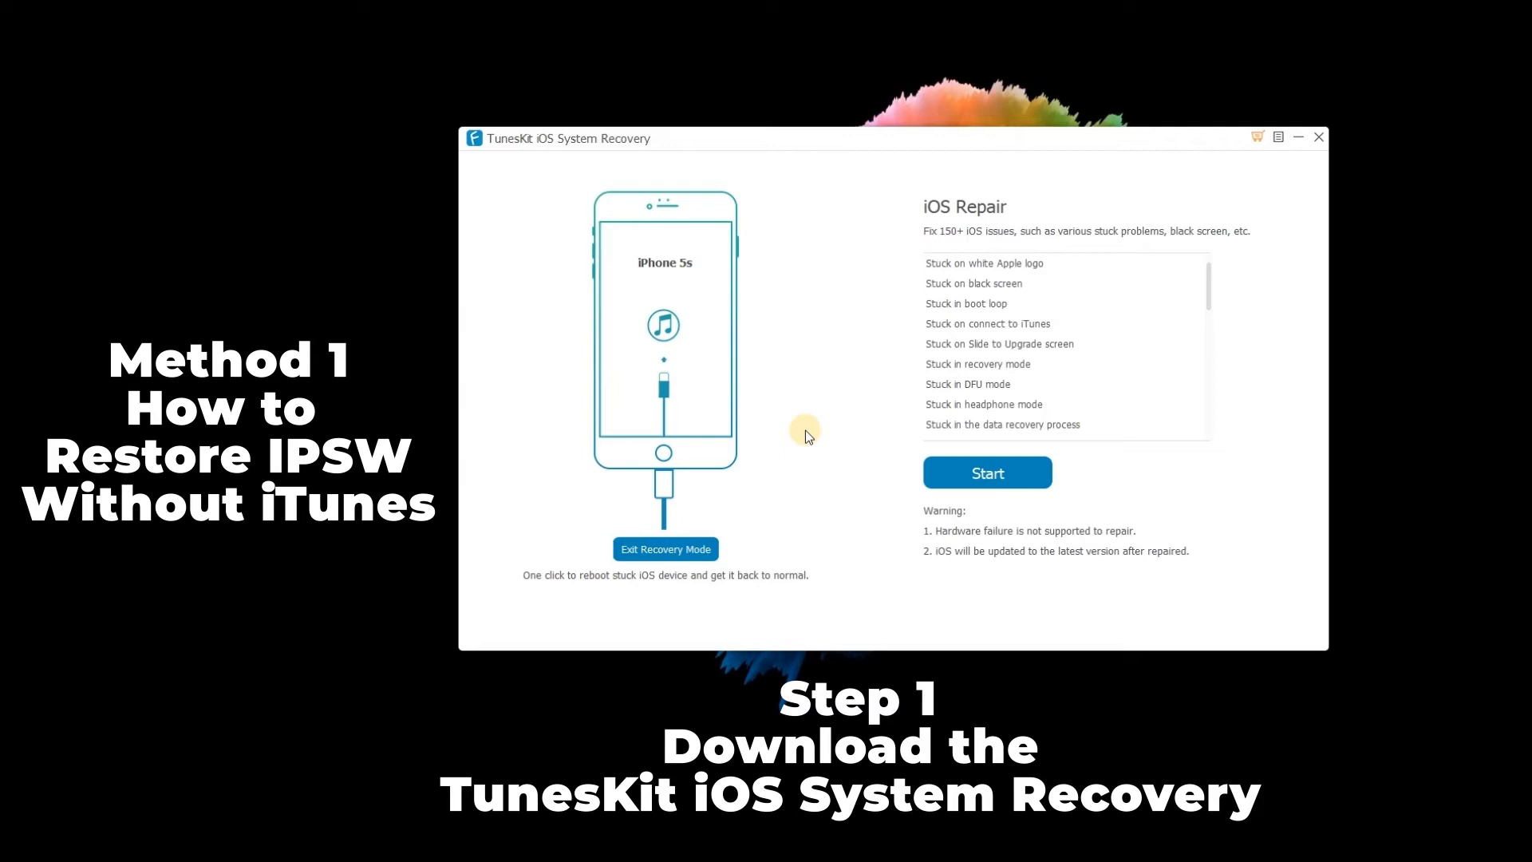
pyautogui.moveTo(689, 512)
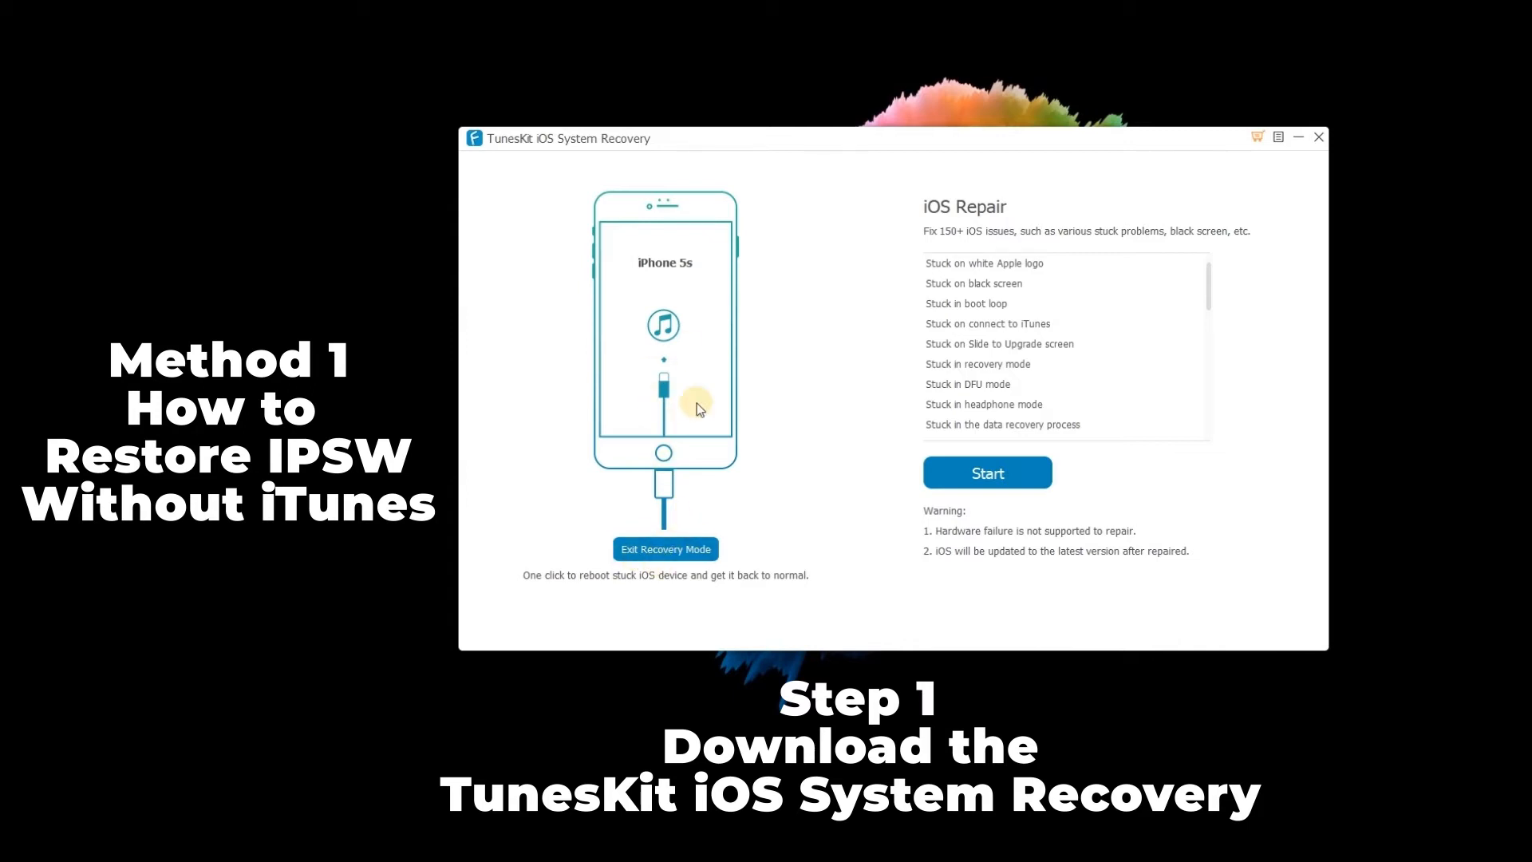
pyautogui.moveTo(798, 472)
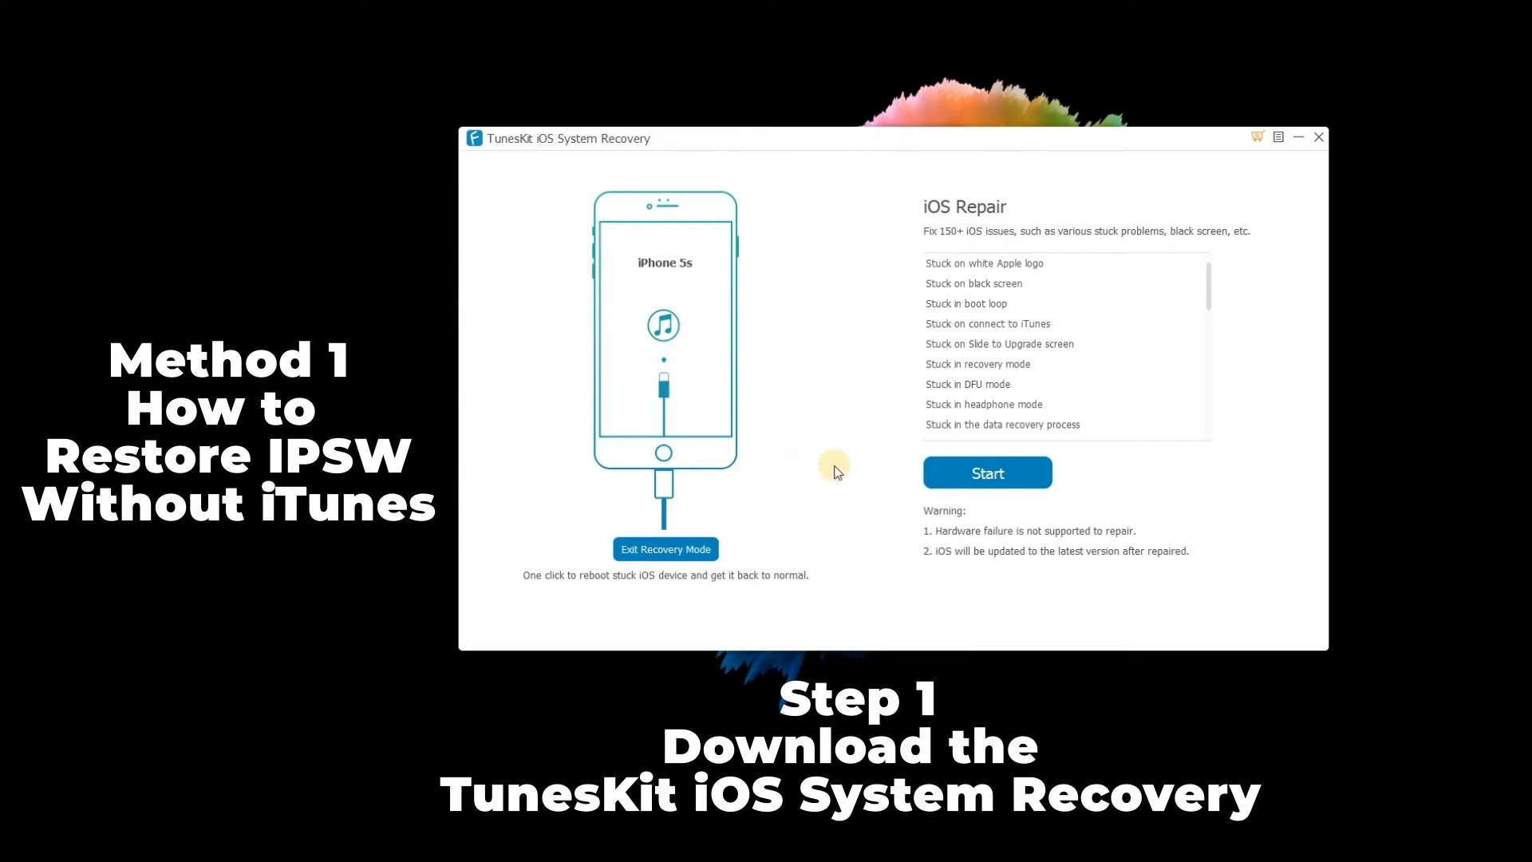
pyautogui.moveTo(695, 489)
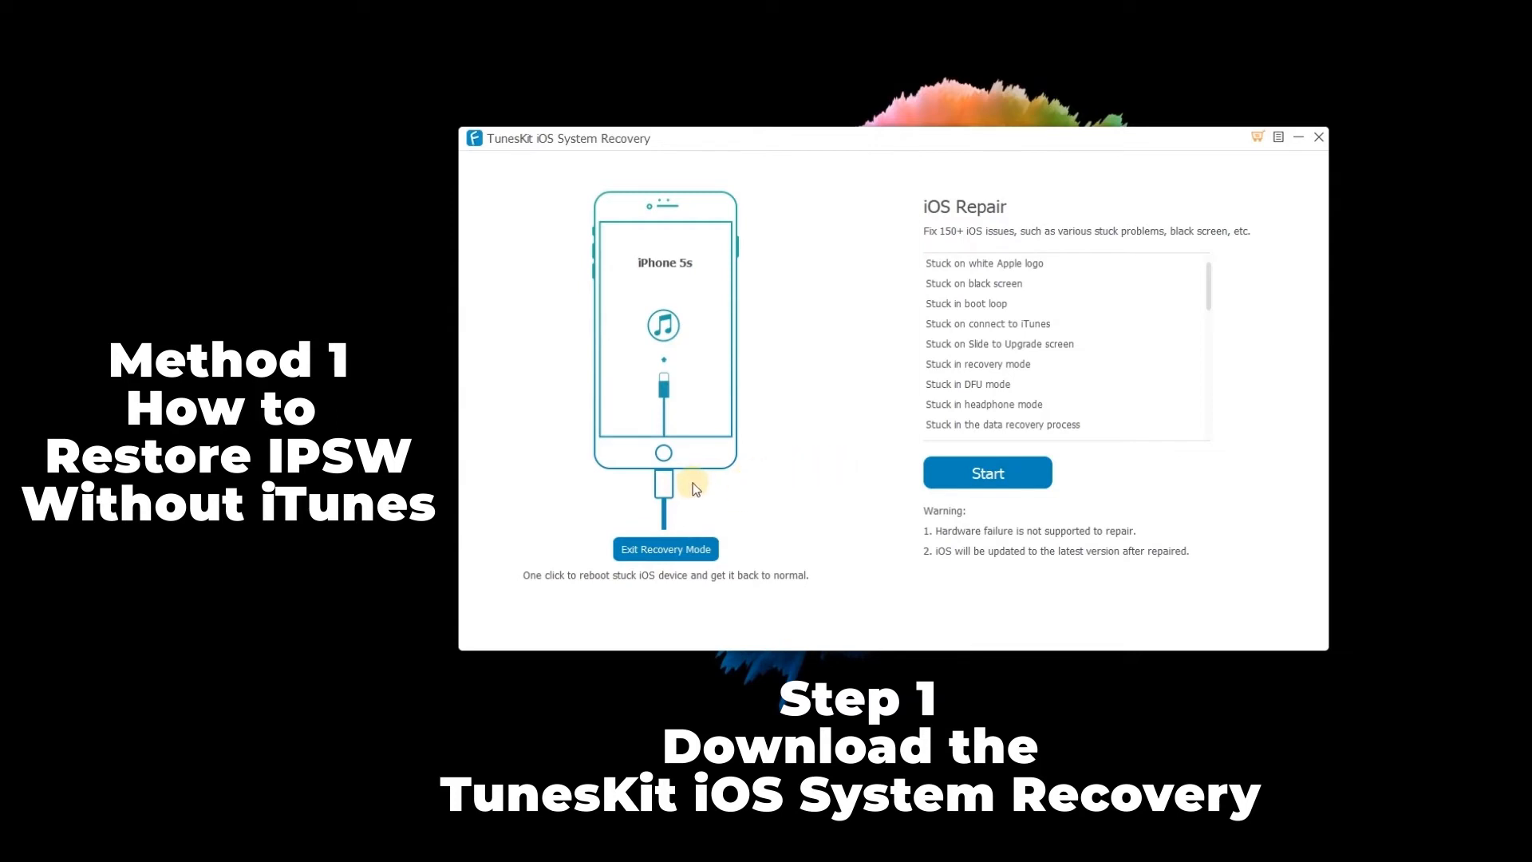
# Start the iOS repair and choose Standard Mode, which keeps the iPhone's data.
pyautogui.click(986, 472)
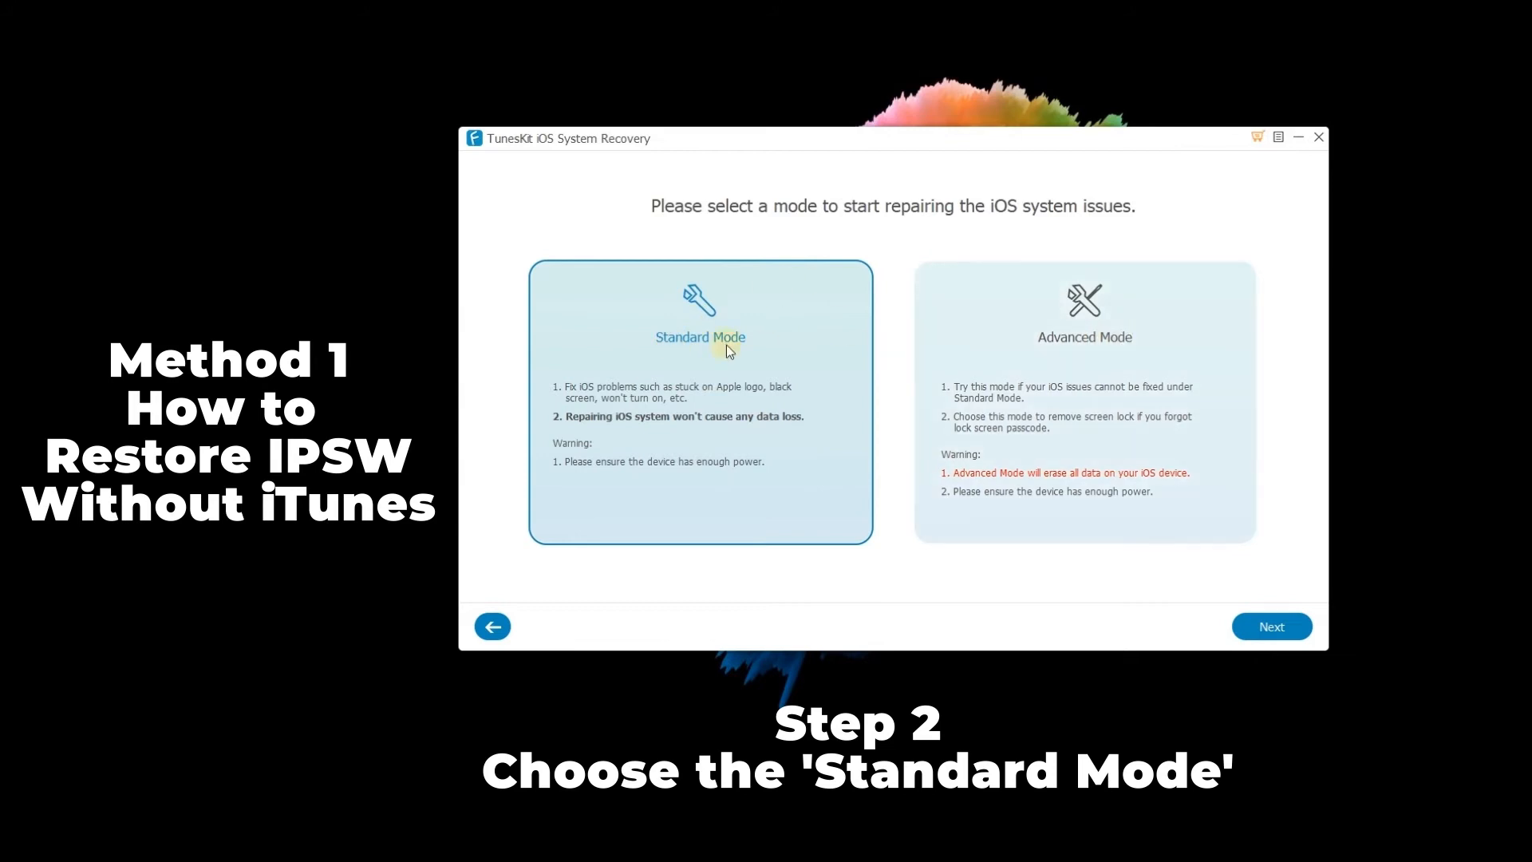
pyautogui.moveTo(793, 381)
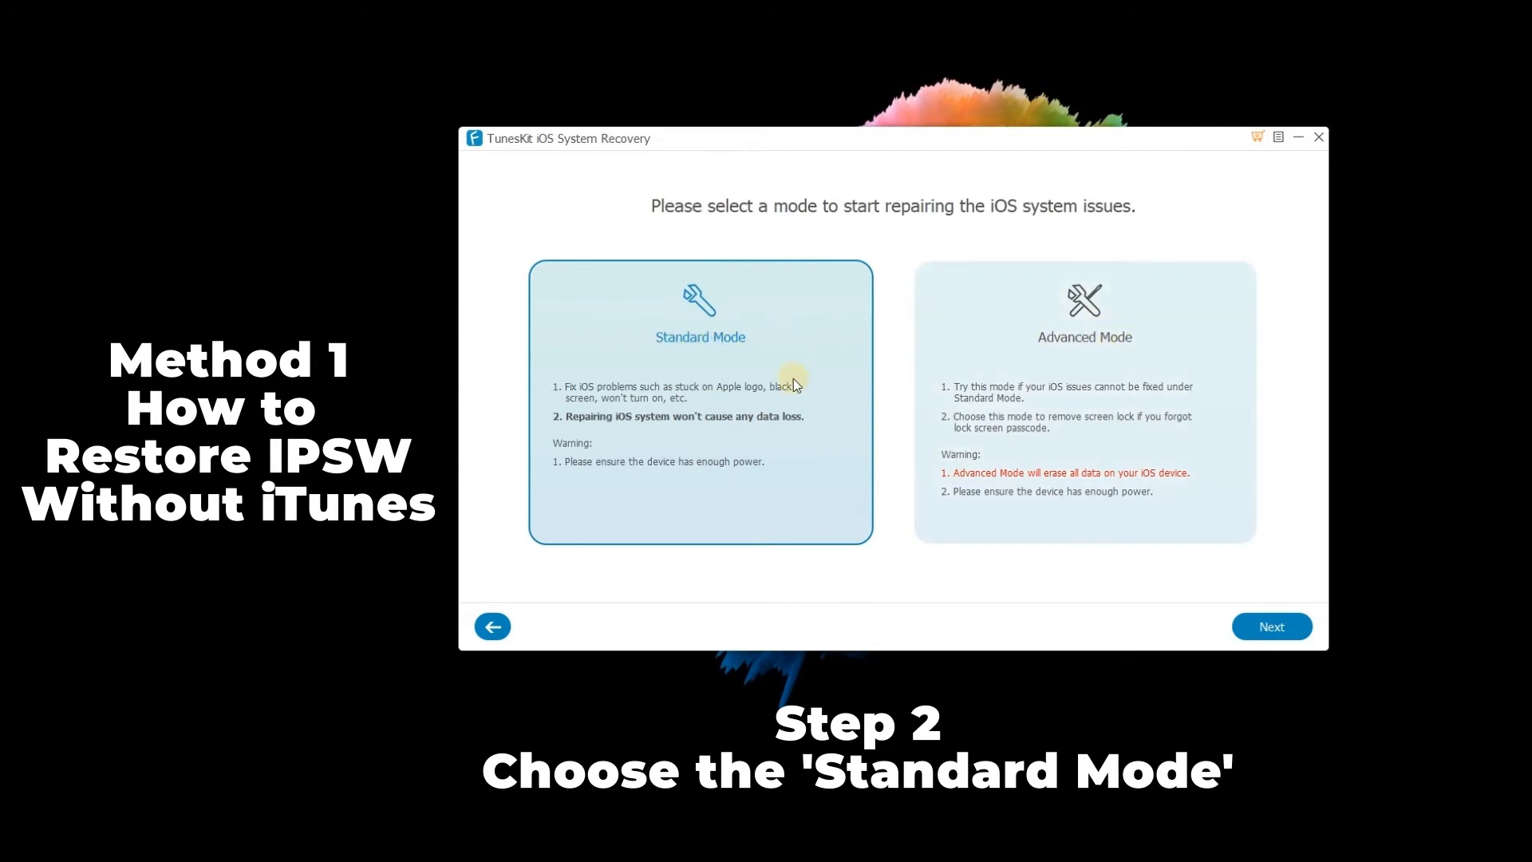
pyautogui.click(1272, 625)
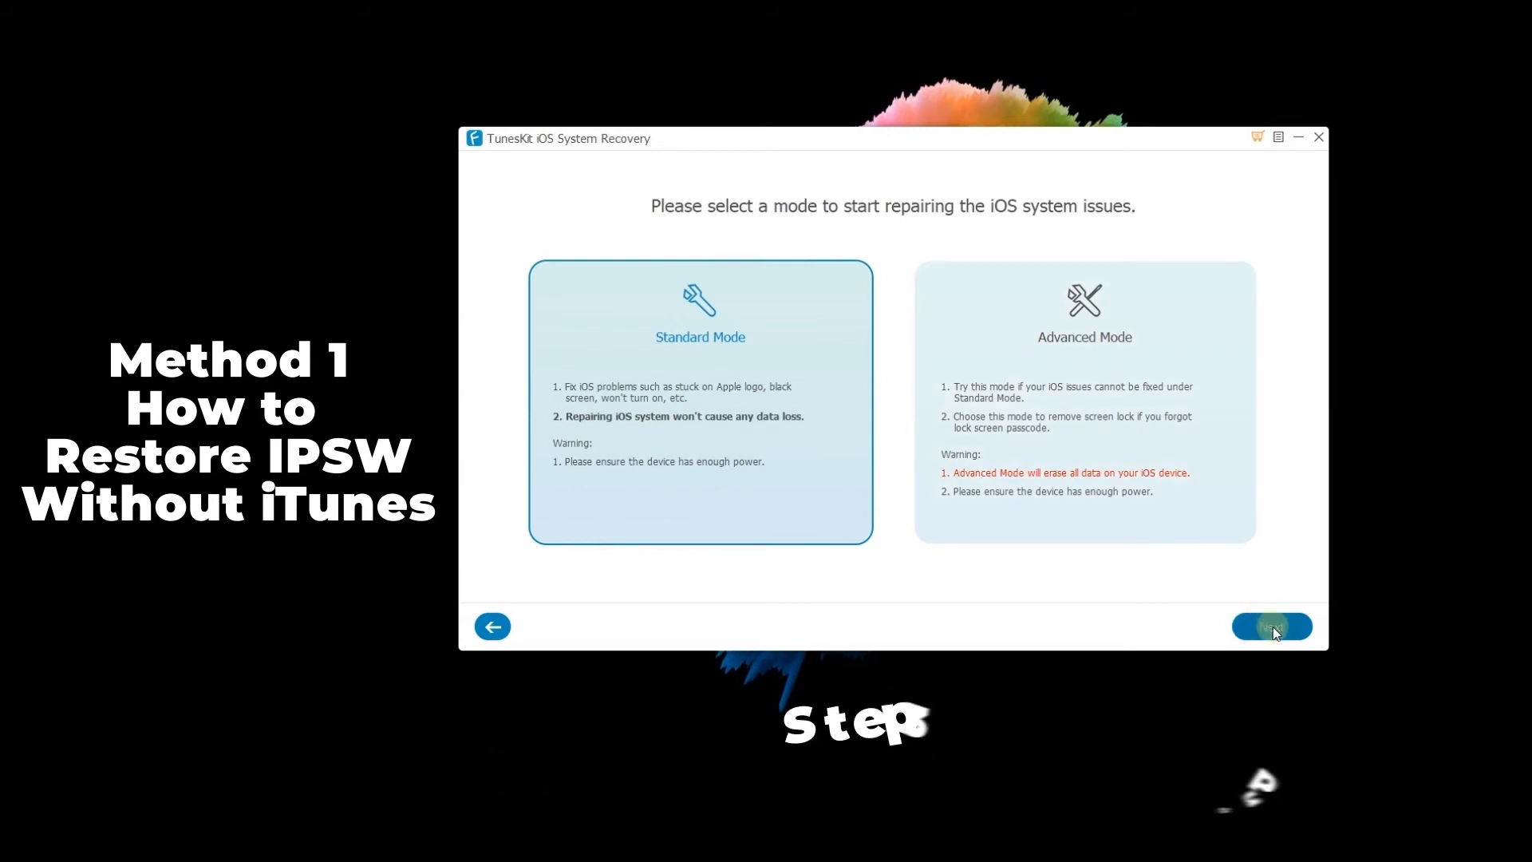
# Download the iPhone 5s 12.5.5 firmware package and launch the repair with it.
pyautogui.click(1270, 626)
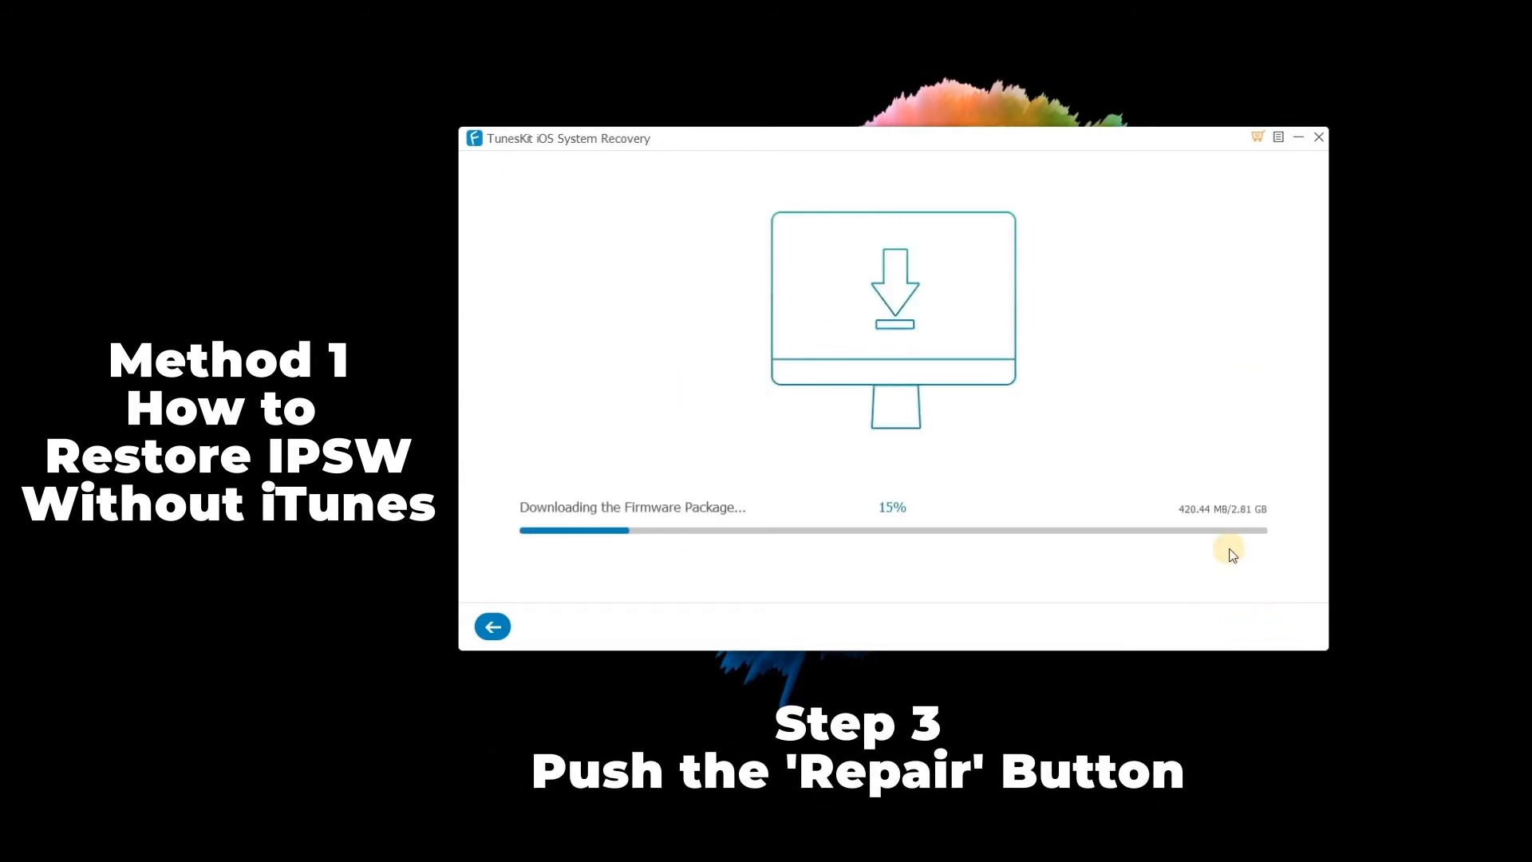
pyautogui.moveTo(1035, 594)
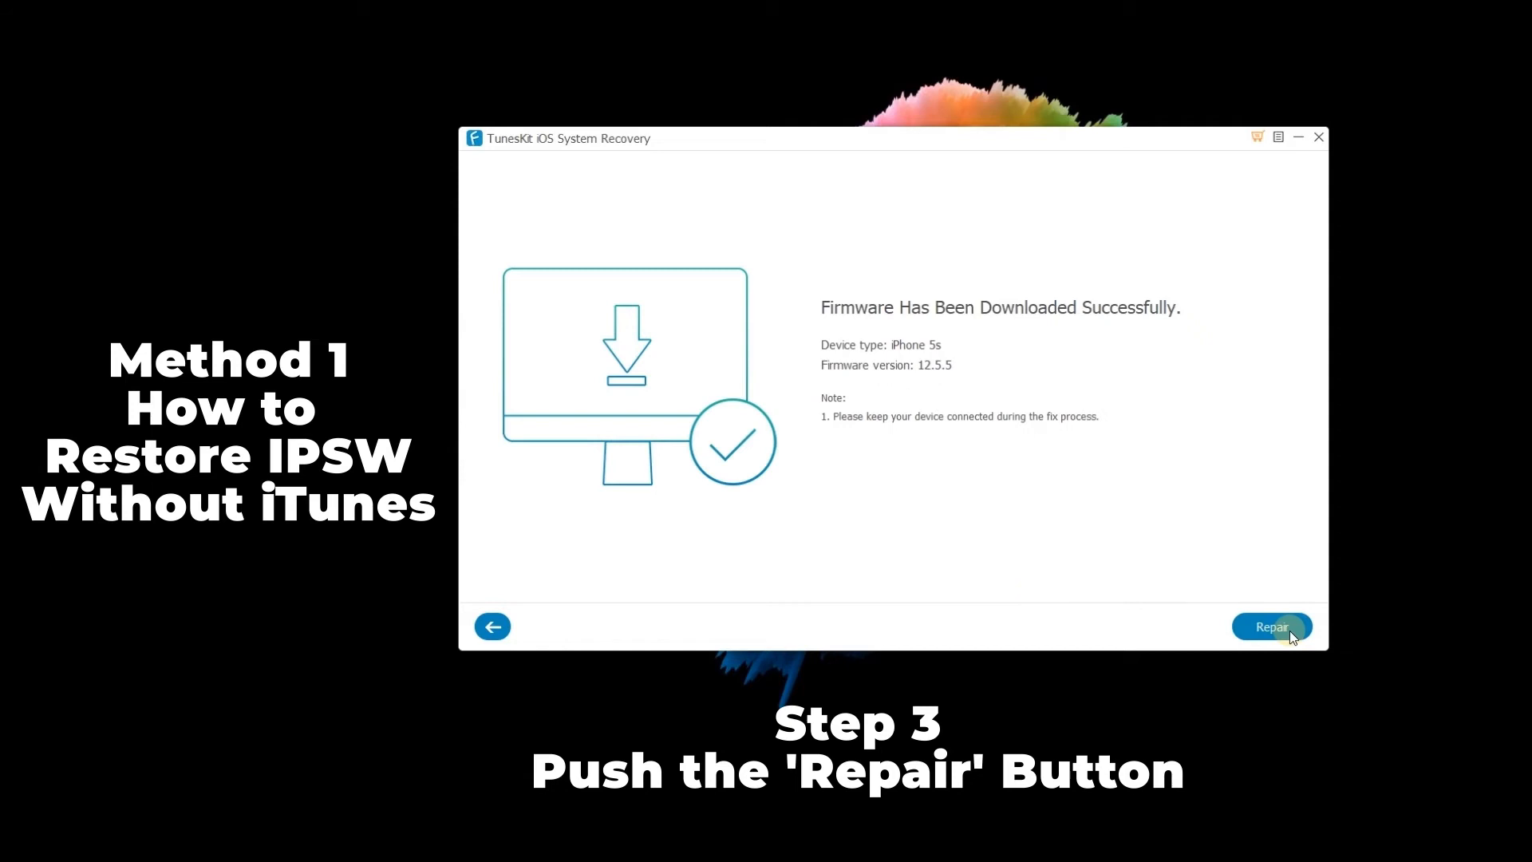
pyautogui.click(1272, 625)
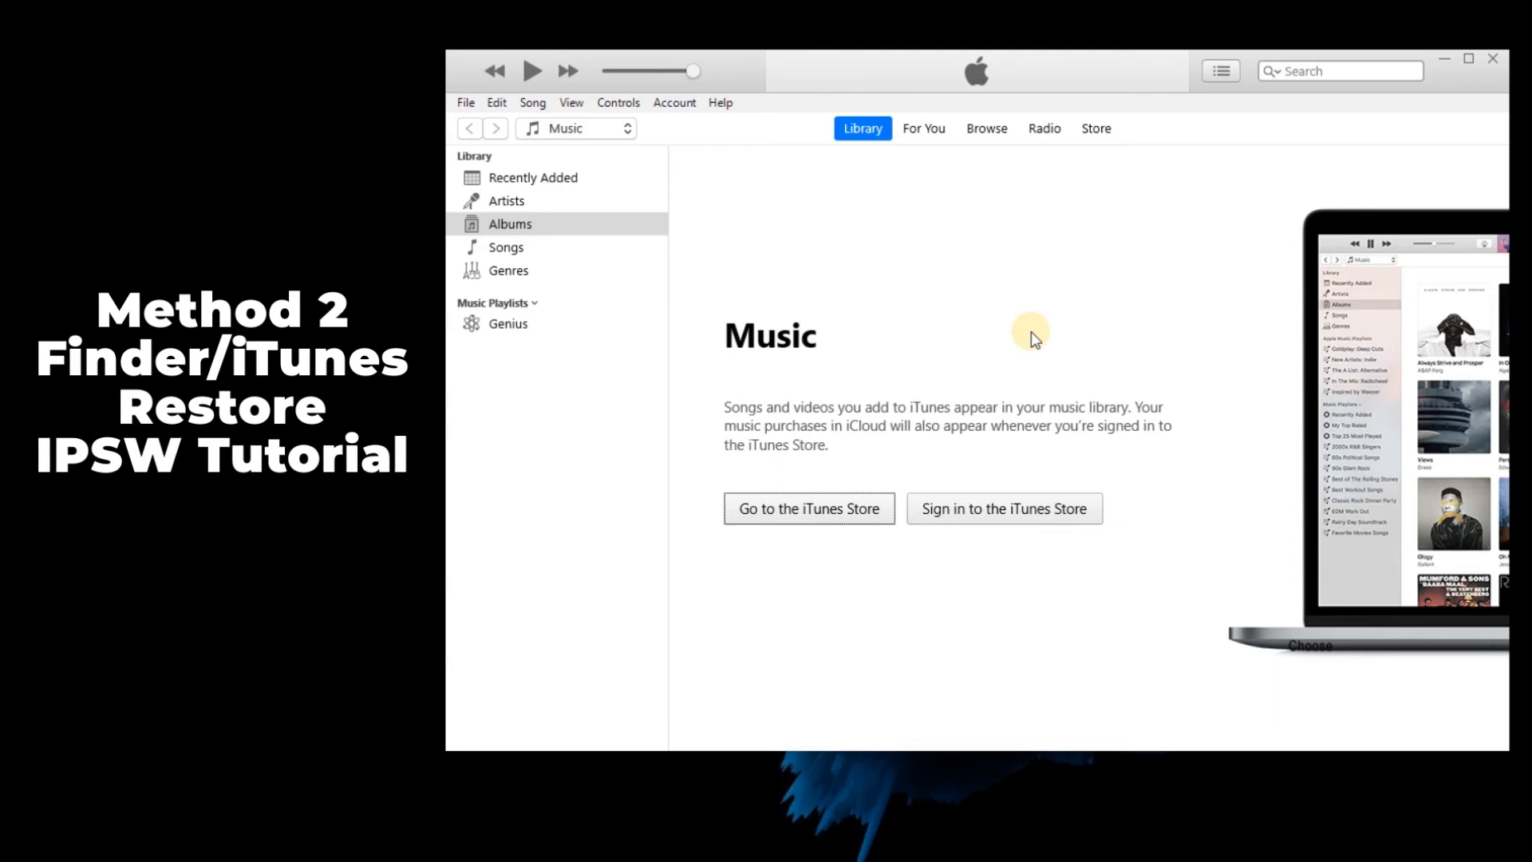
pyautogui.moveTo(961, 455)
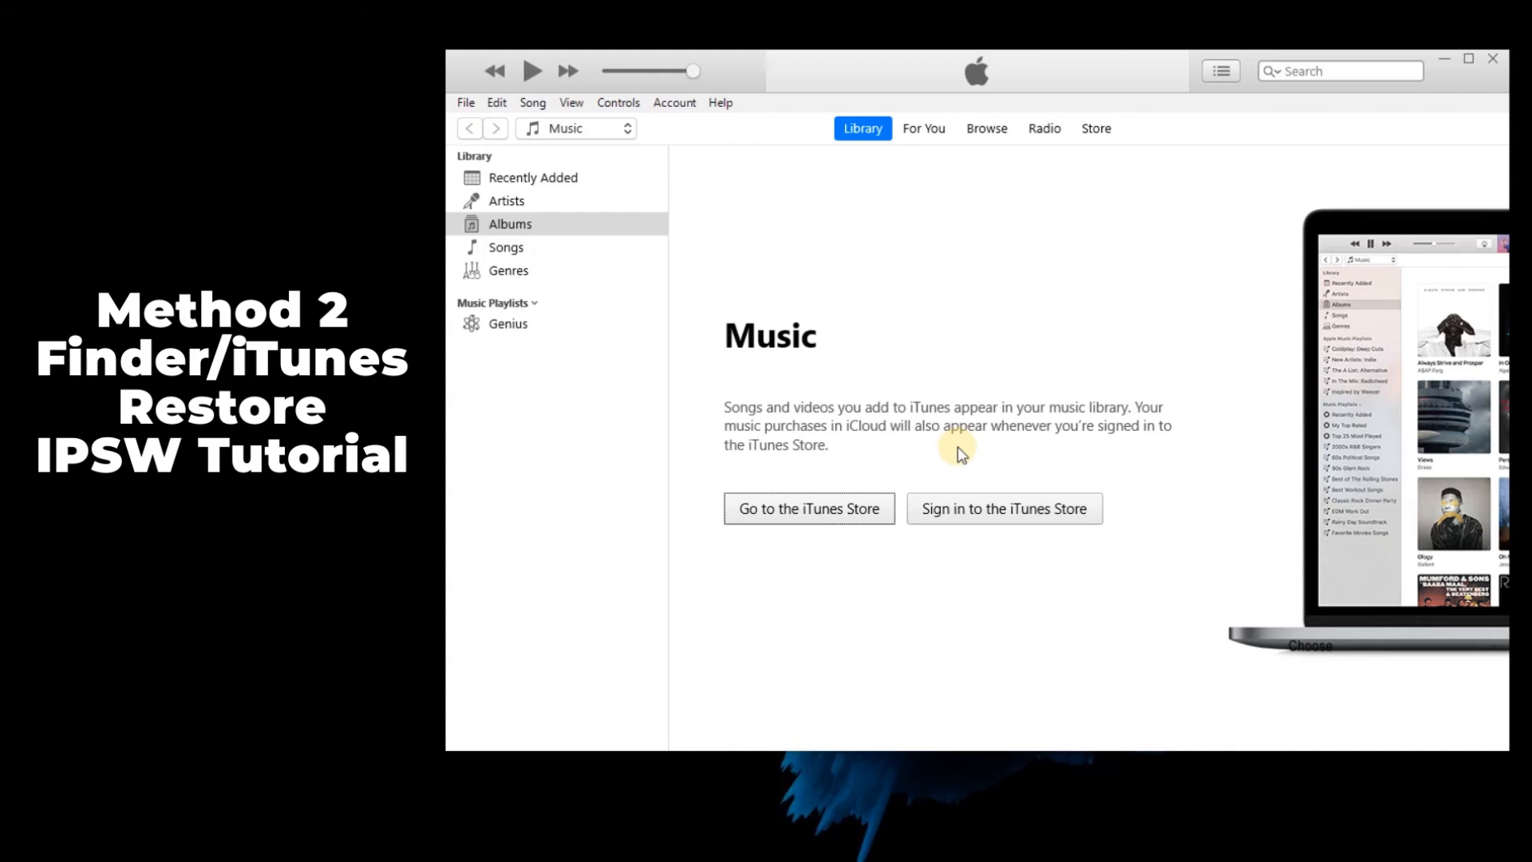
pyautogui.moveTo(951, 473)
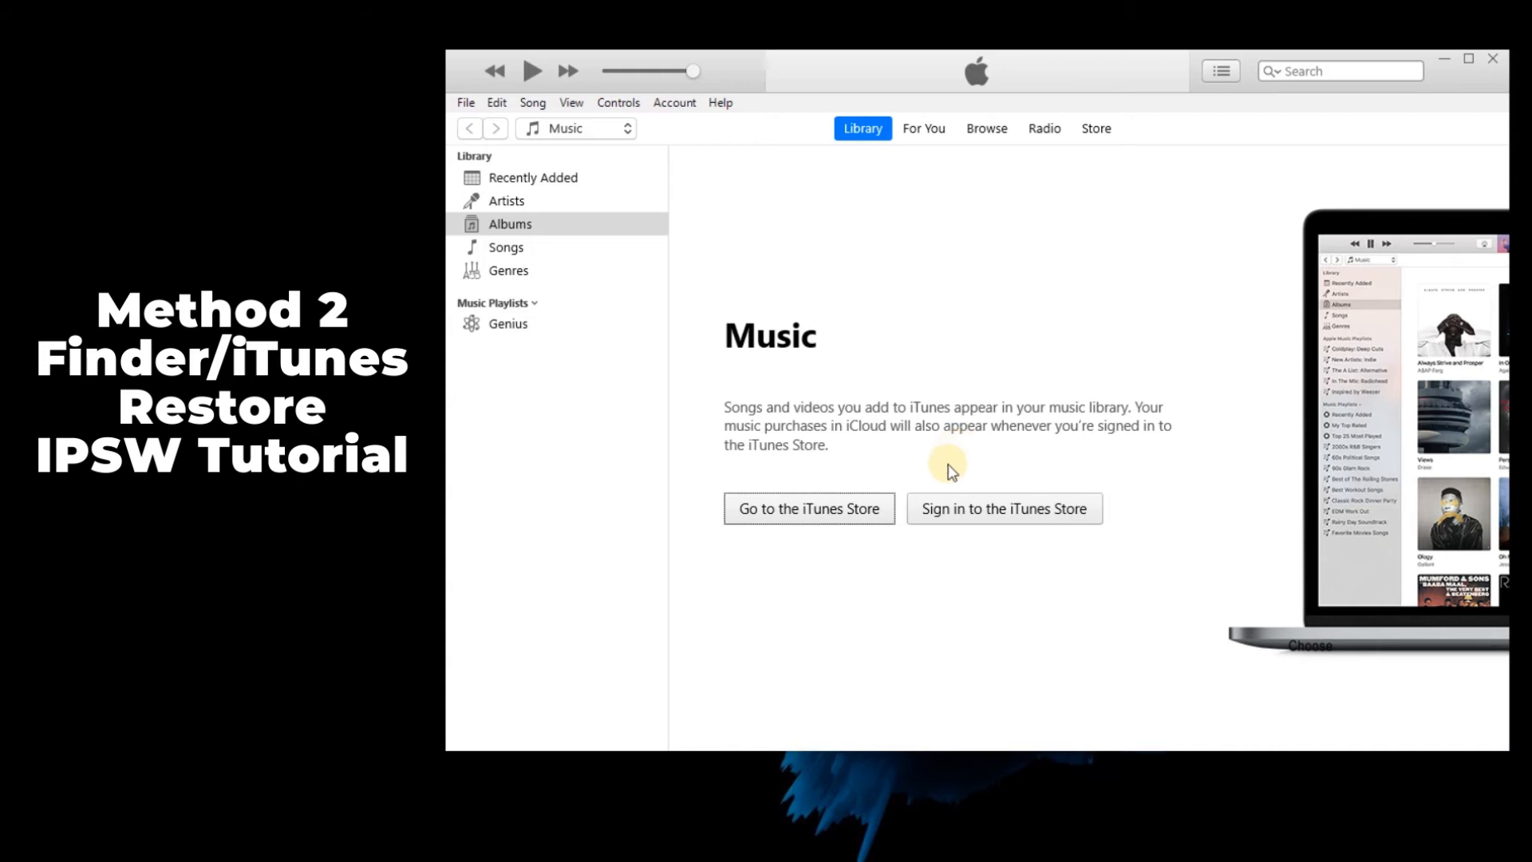
pyautogui.click(923, 128)
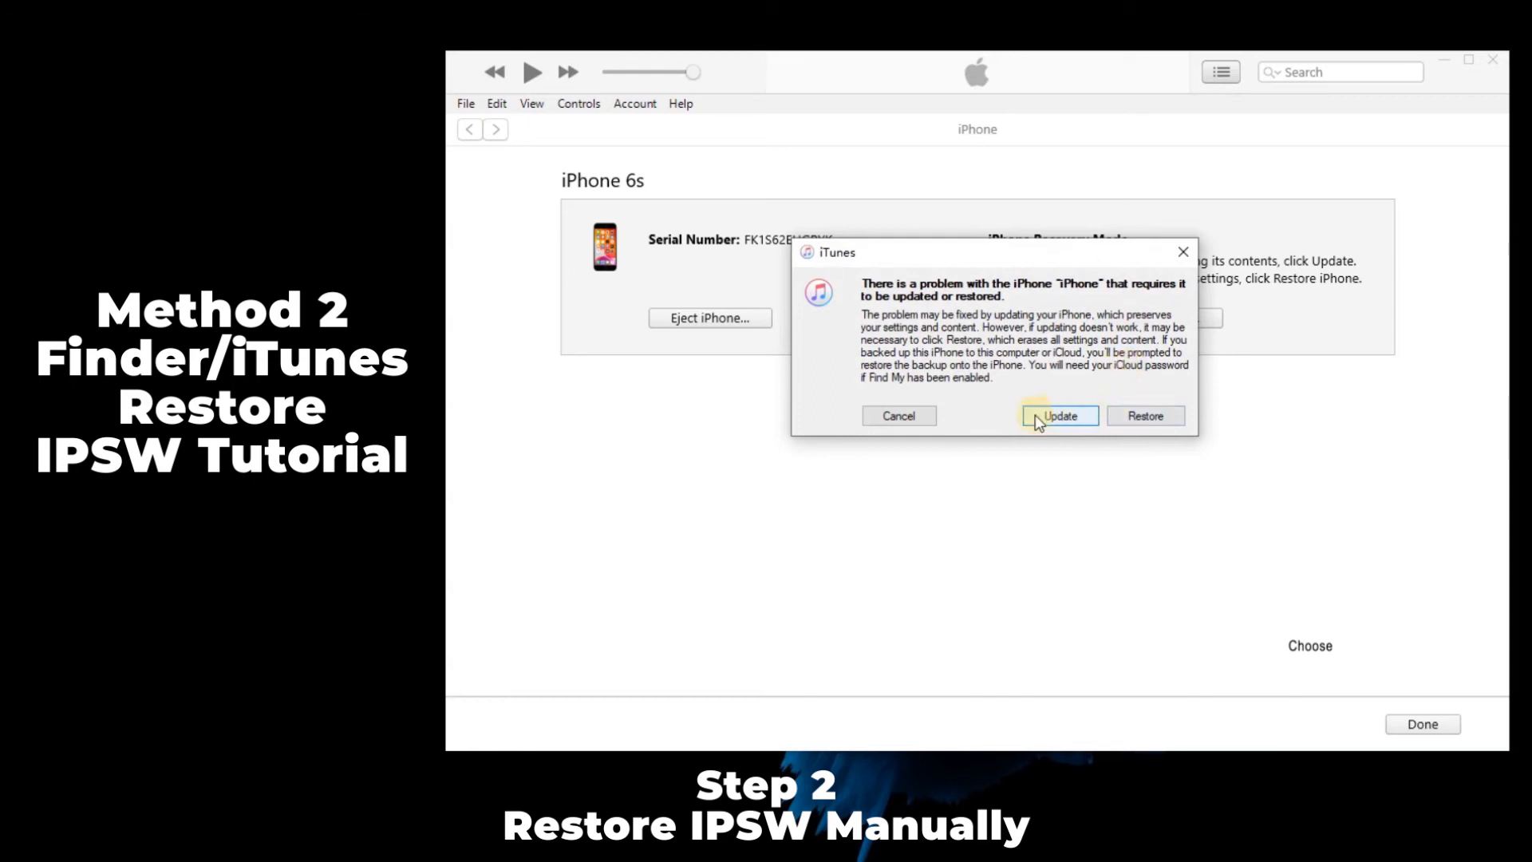
pyautogui.moveTo(1146, 415)
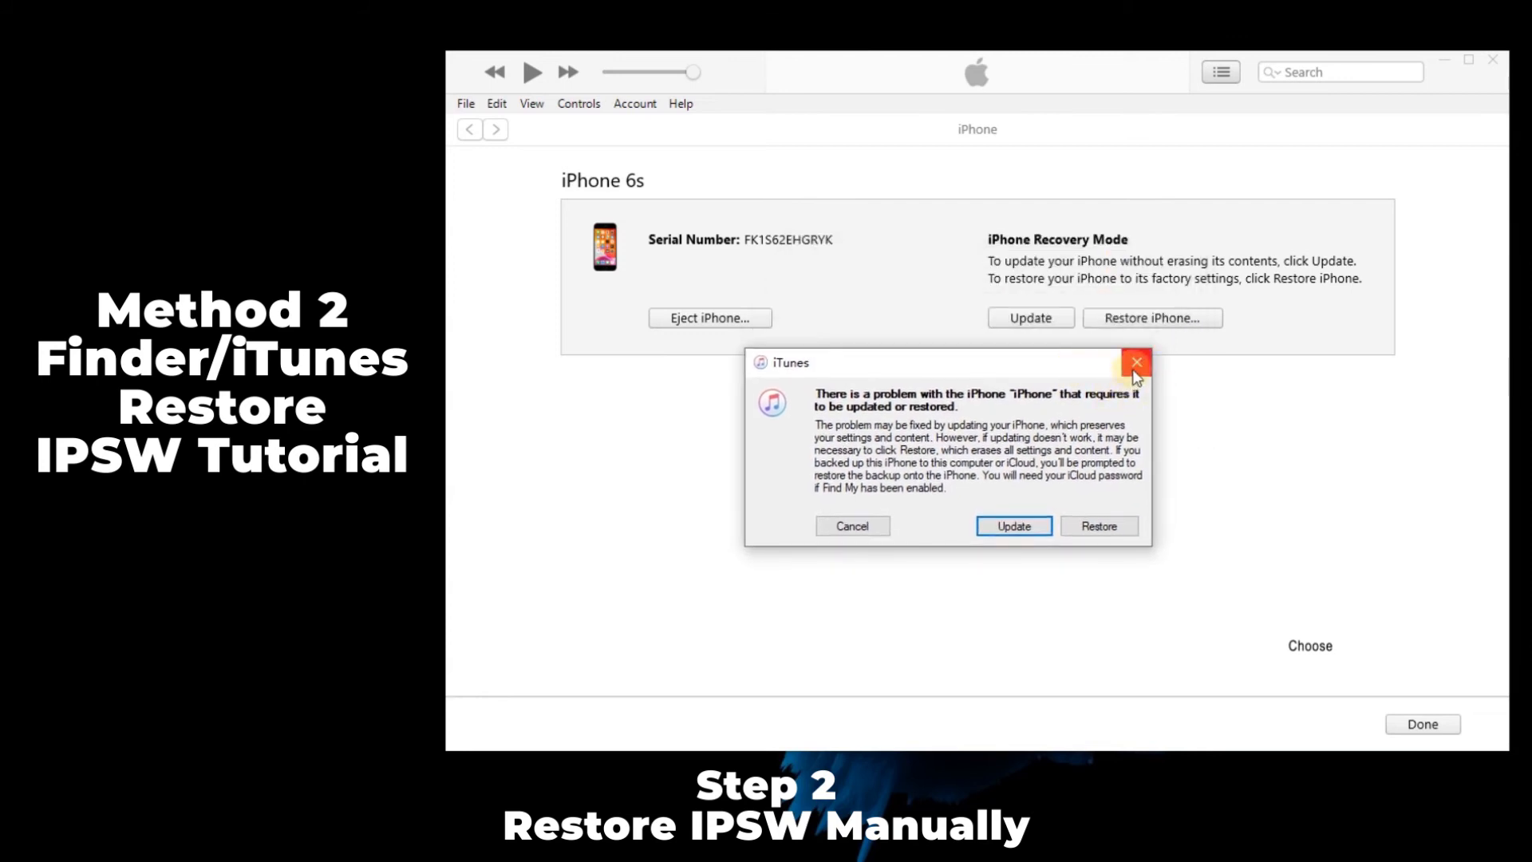
pyautogui.moveTo(1019, 404)
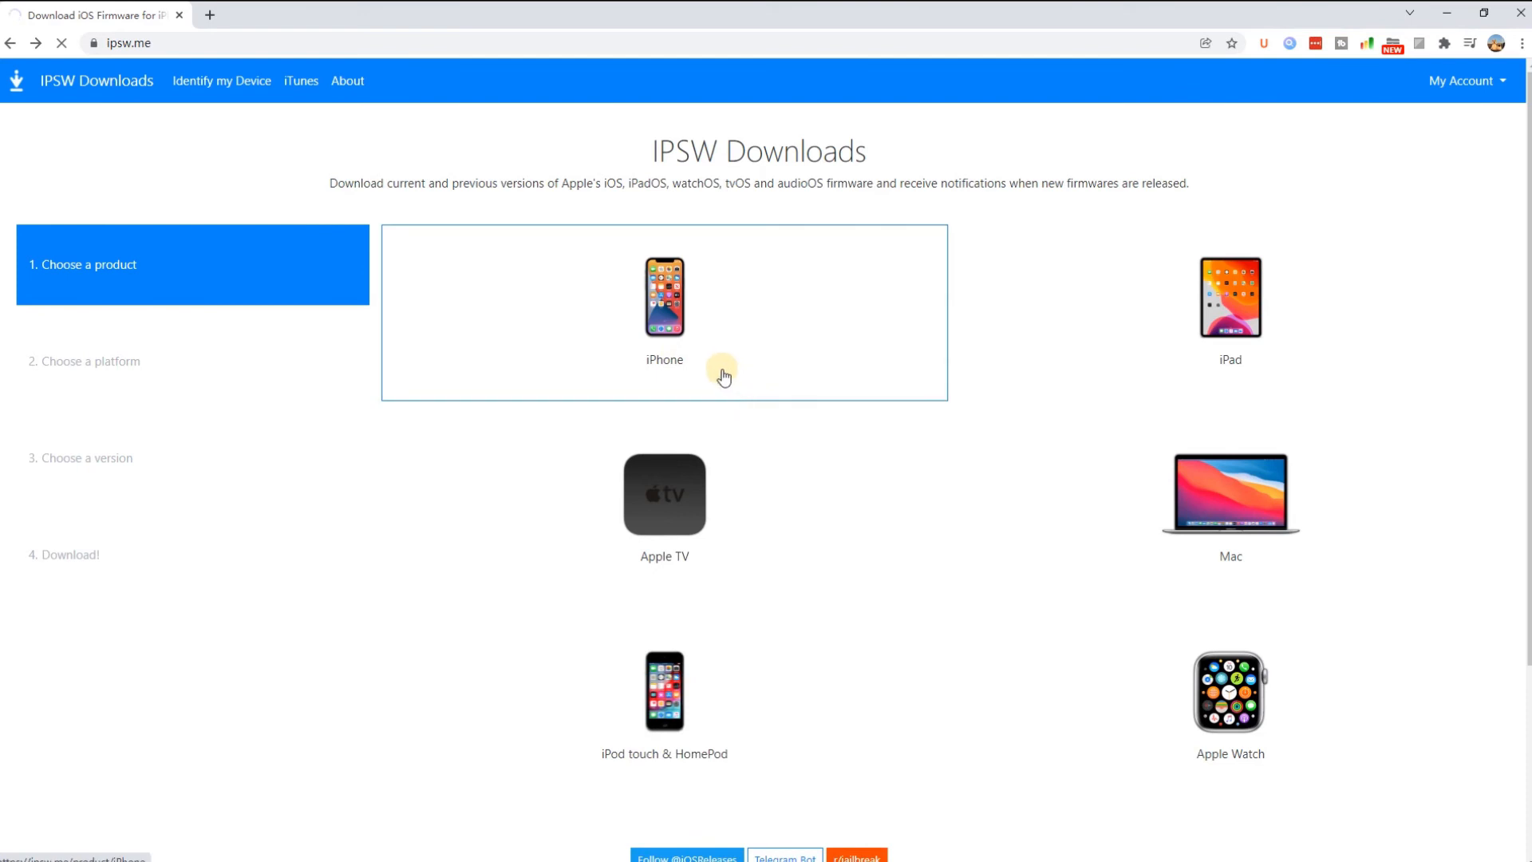
# Browse ipsw.me to the iPhone 6s and pick the signed iOS 15.2.1 (19C63) firmware.
pyautogui.click(664, 299)
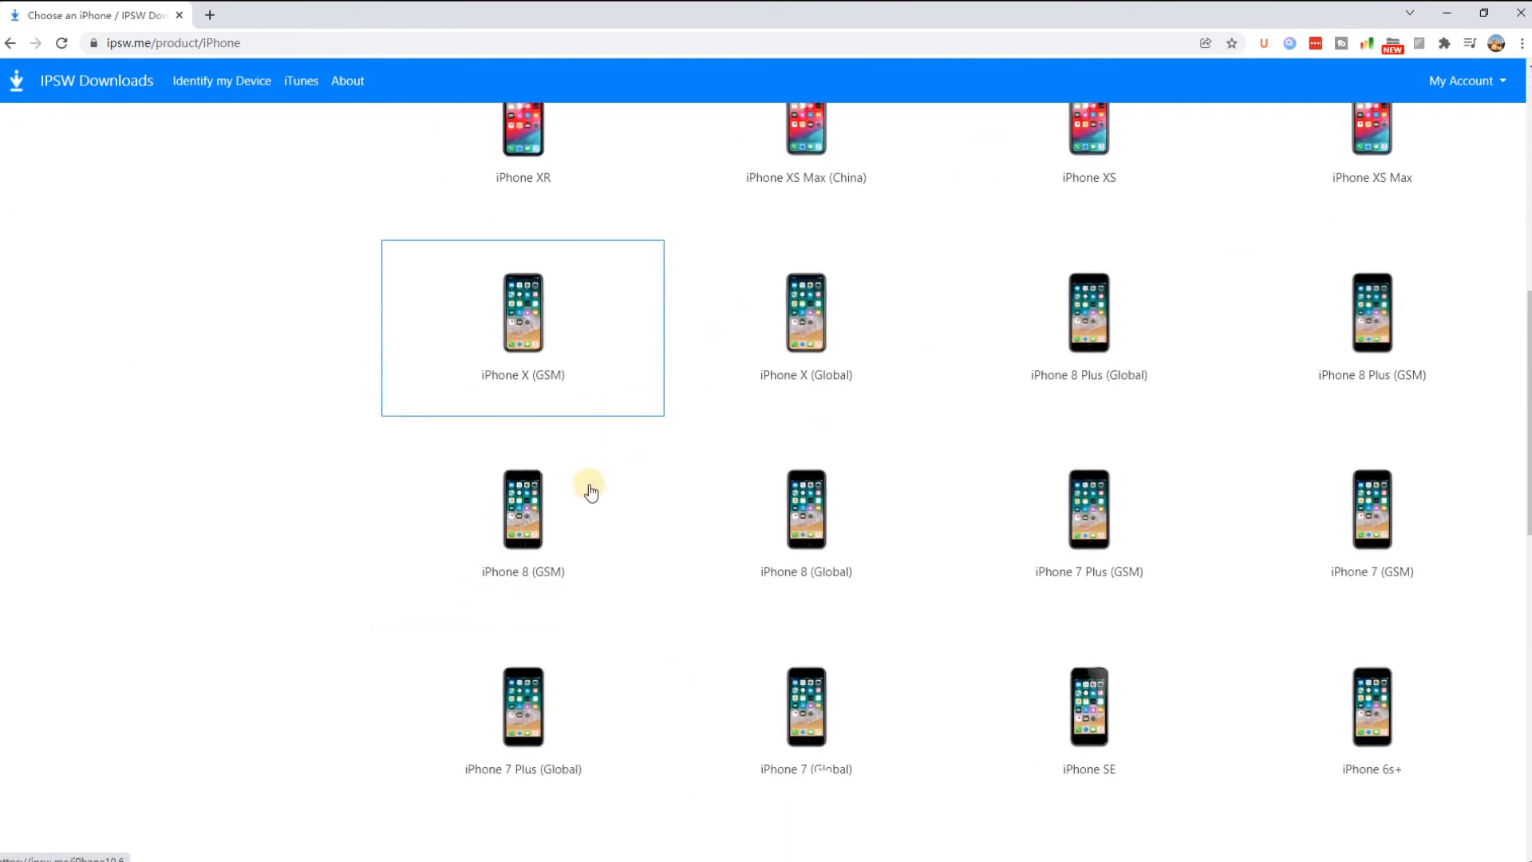
pyautogui.scroll(-3)
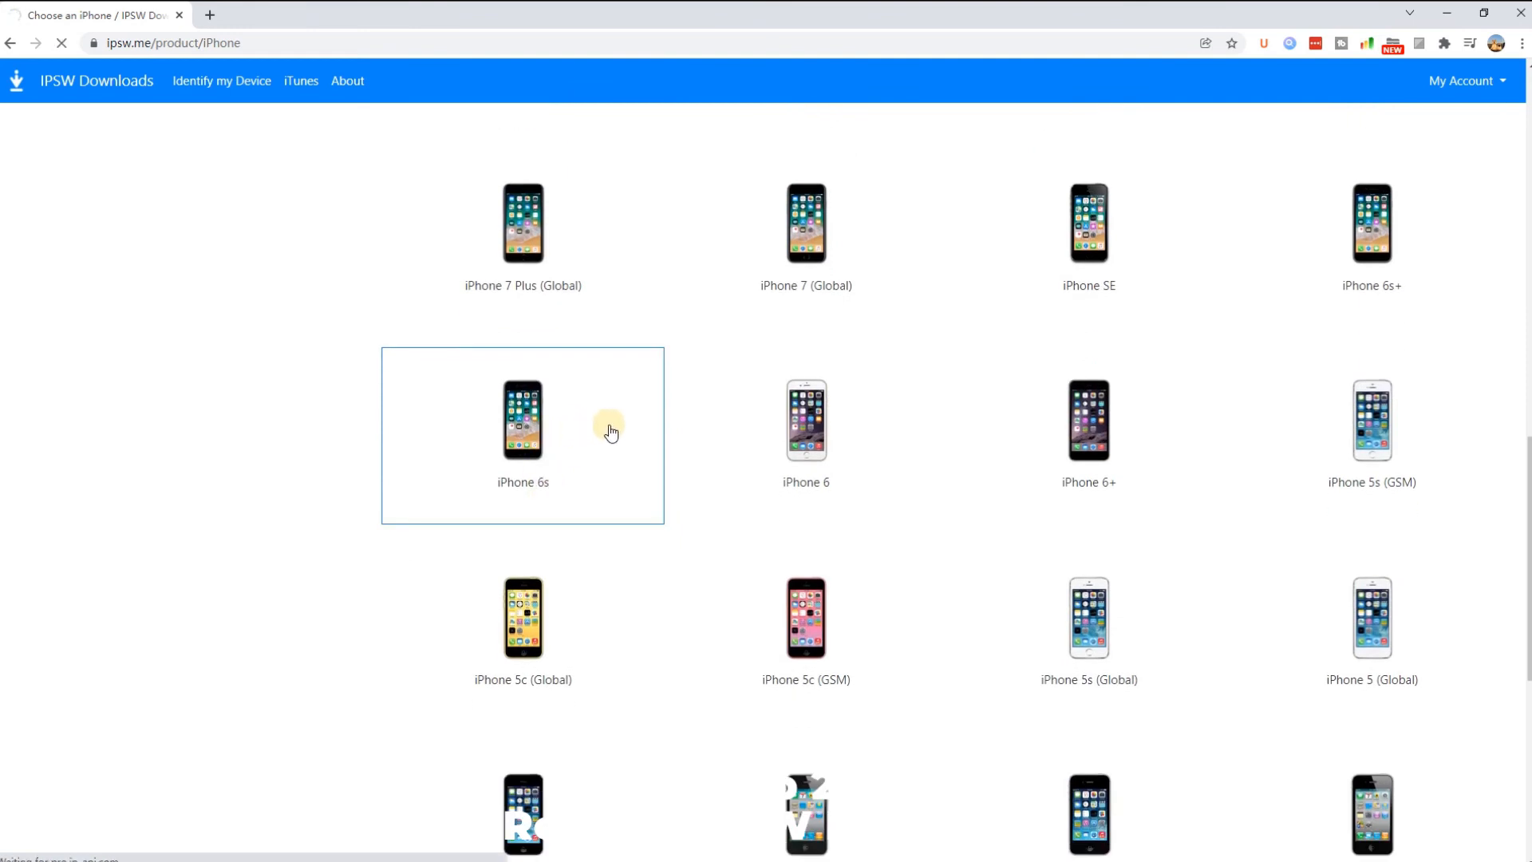
pyautogui.click(522, 420)
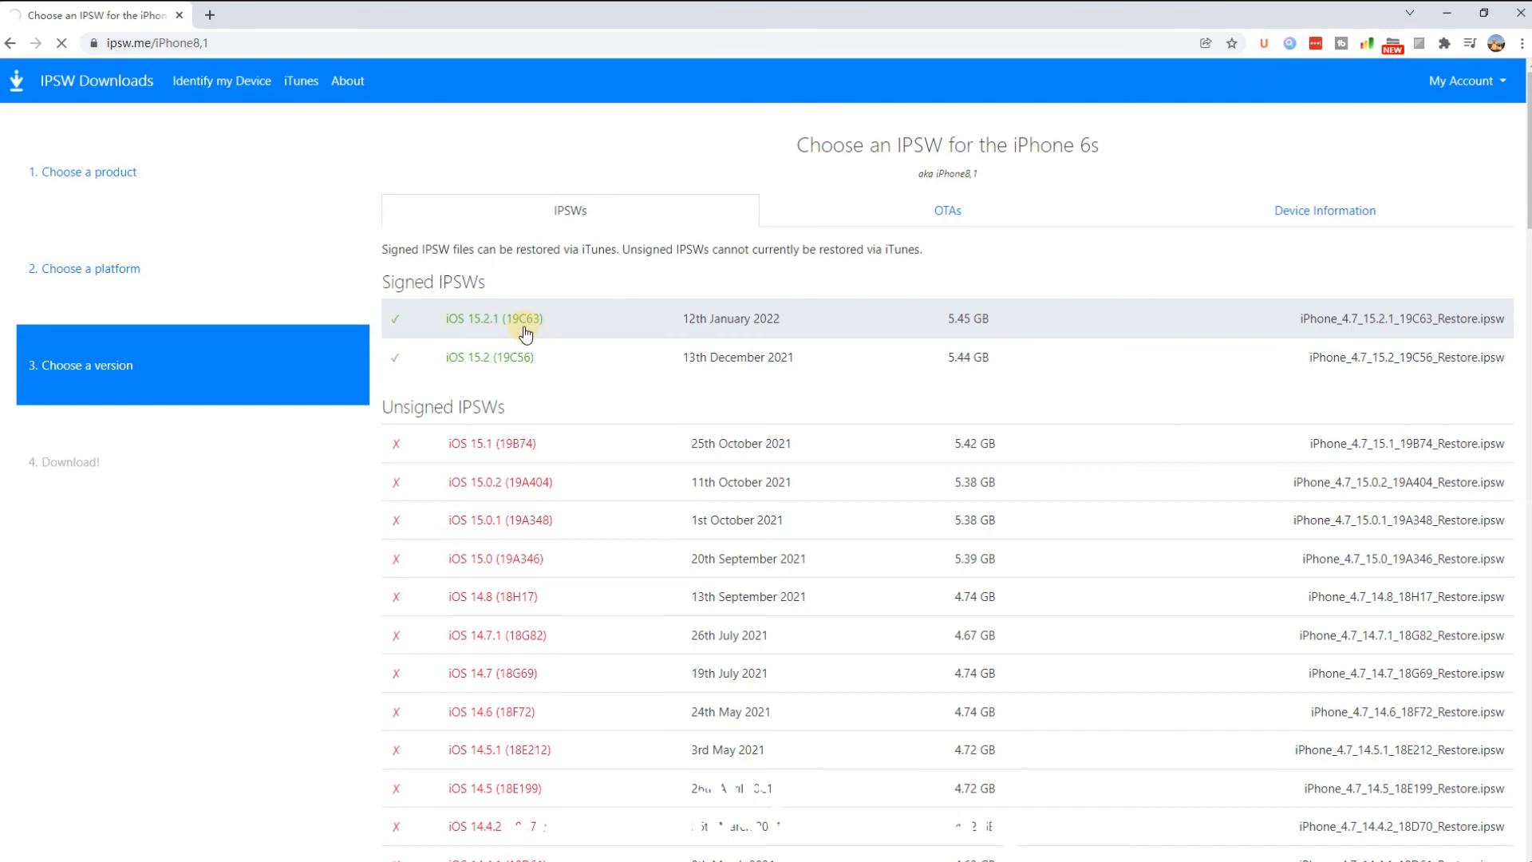
pyautogui.click(493, 319)
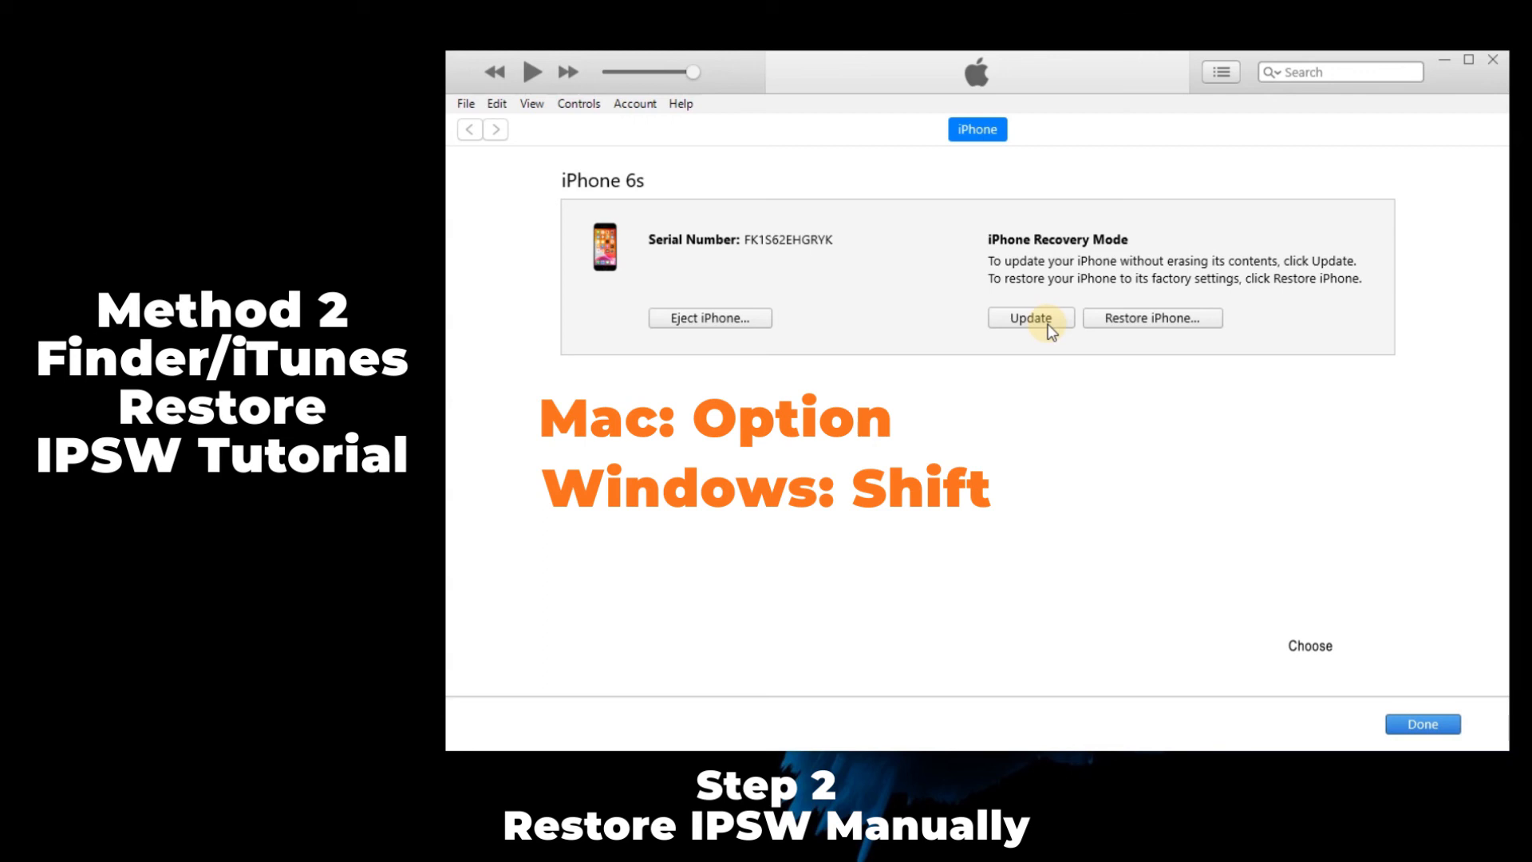
# Update the iPhone 6s from iPhone_4.7_15.2.1_19C63_Restore.ipsw and confirm the update.
pyautogui.click(1029, 318)
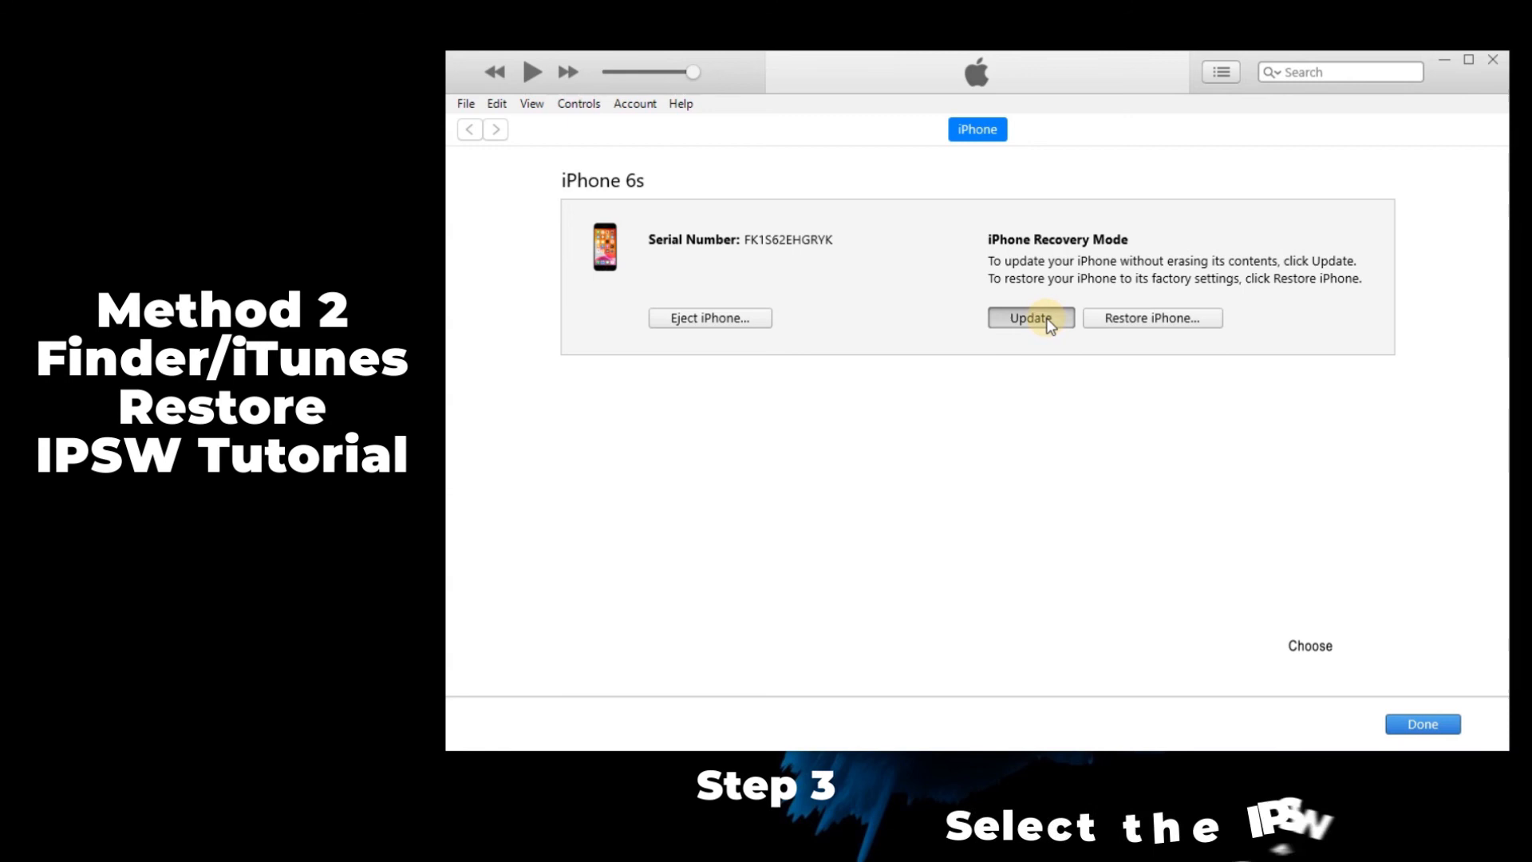
pyautogui.click(1030, 318)
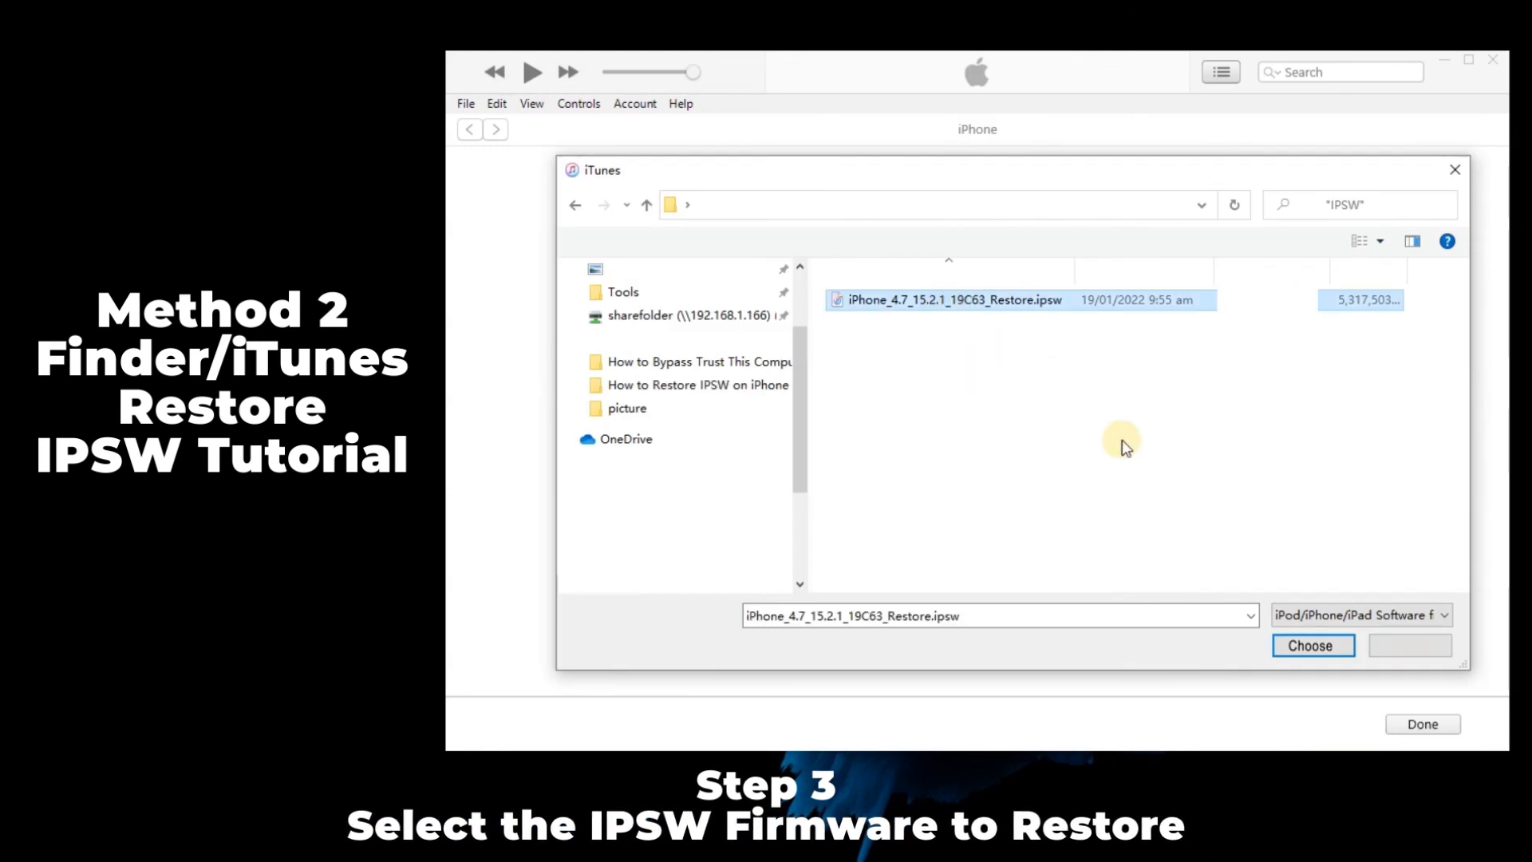
pyautogui.click(1312, 644)
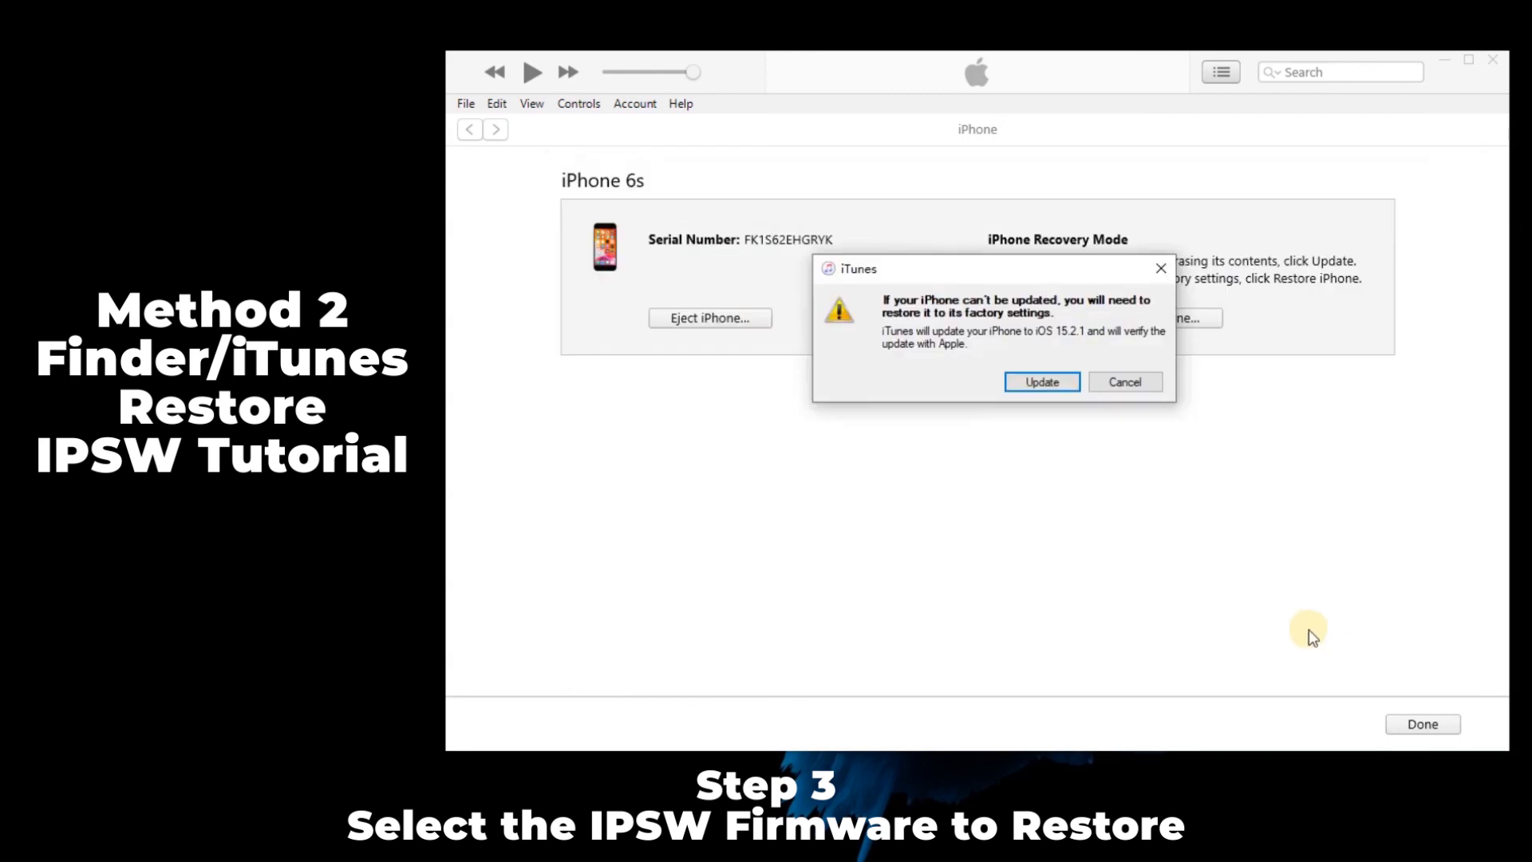
pyautogui.click(1042, 381)
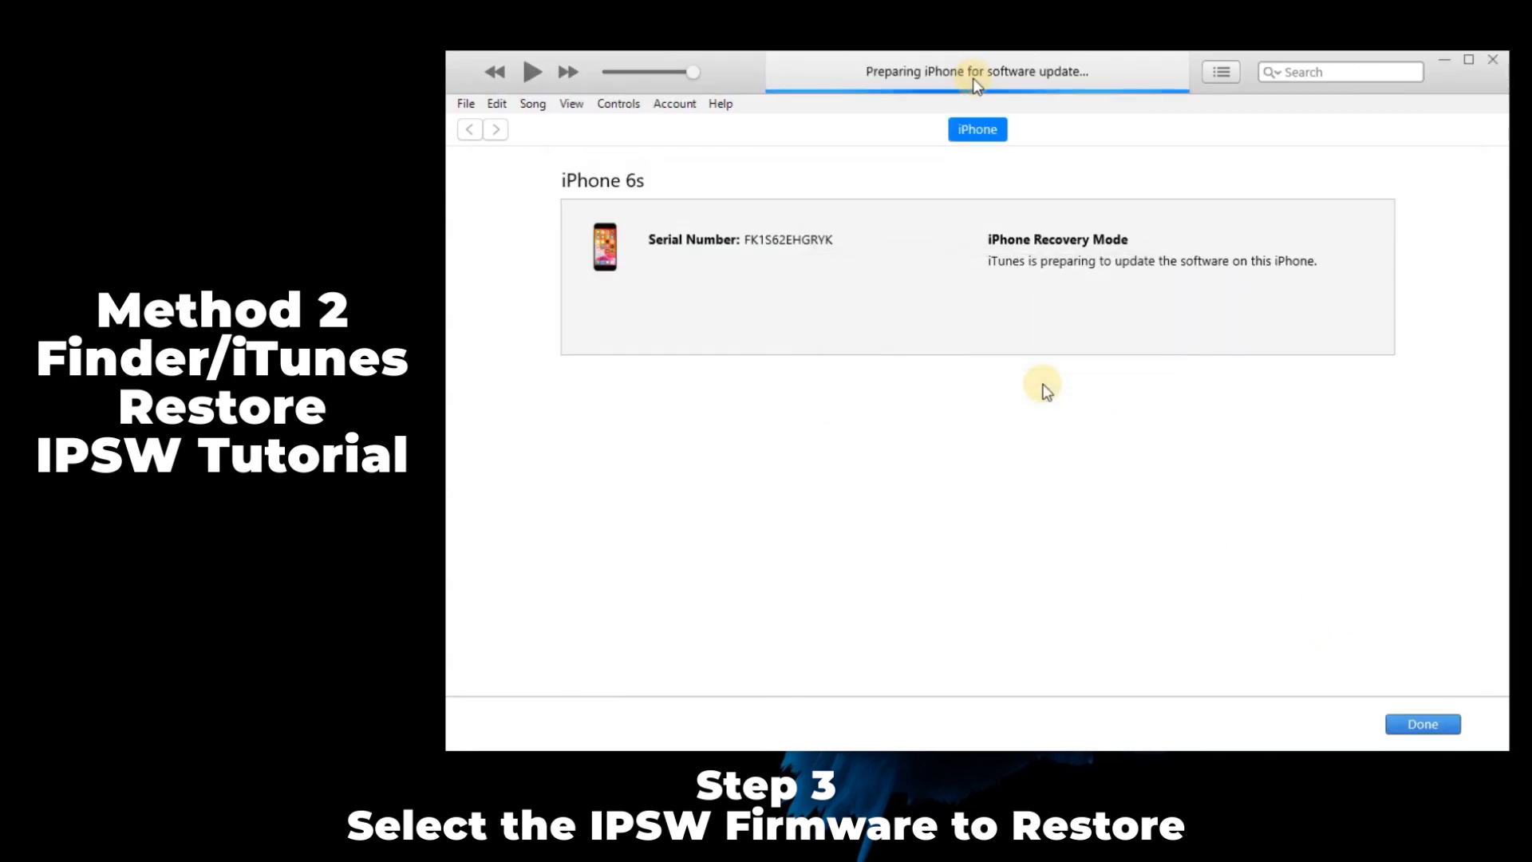